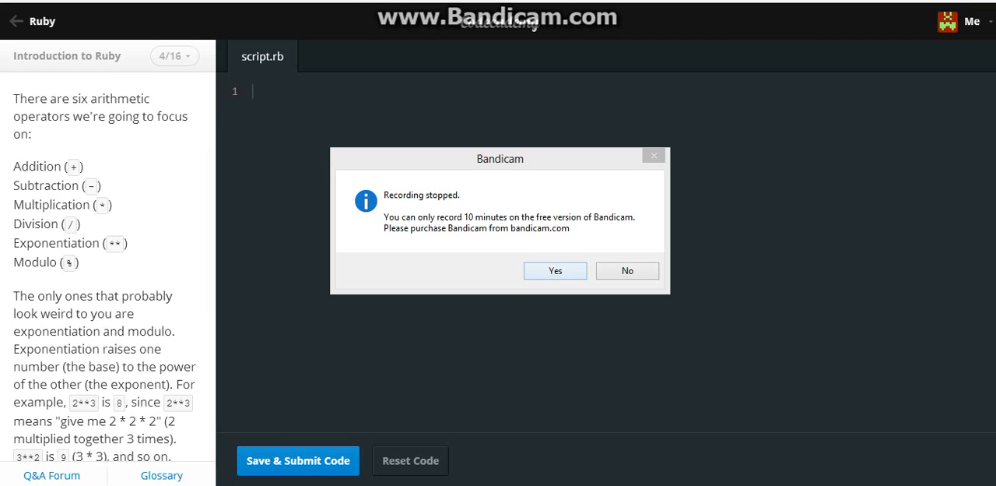
Step: Review the Math exercise and enter the addition and subtraction expressions in script.rb
click(626, 271)
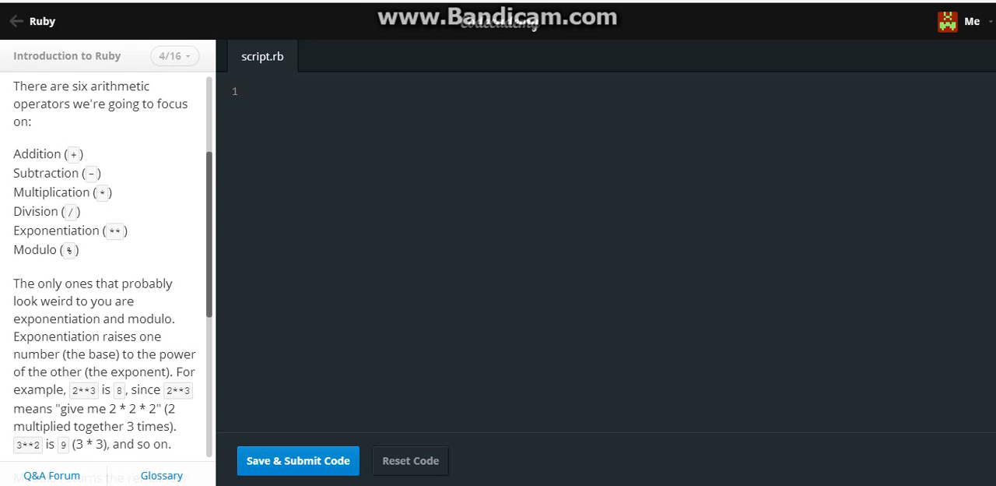
scroll(down, 3)
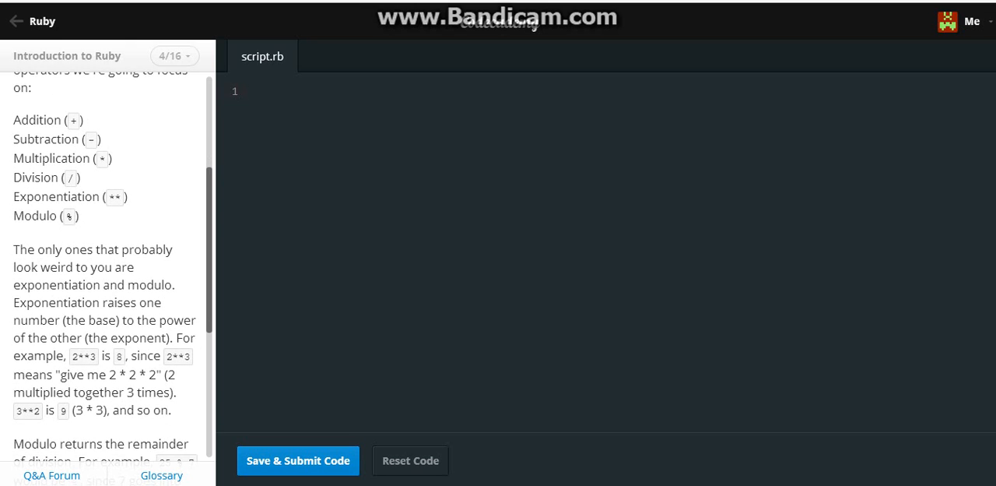
scroll(down, 3)
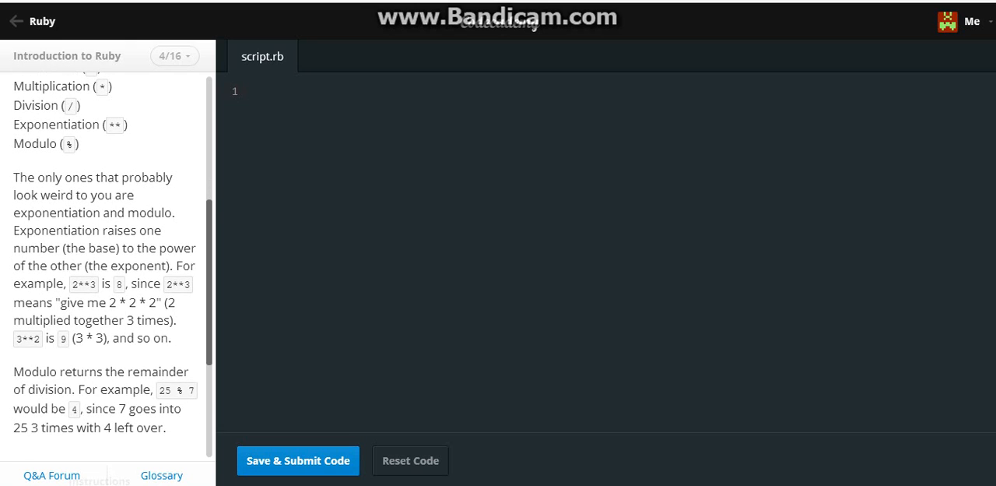
scroll(down, 3)
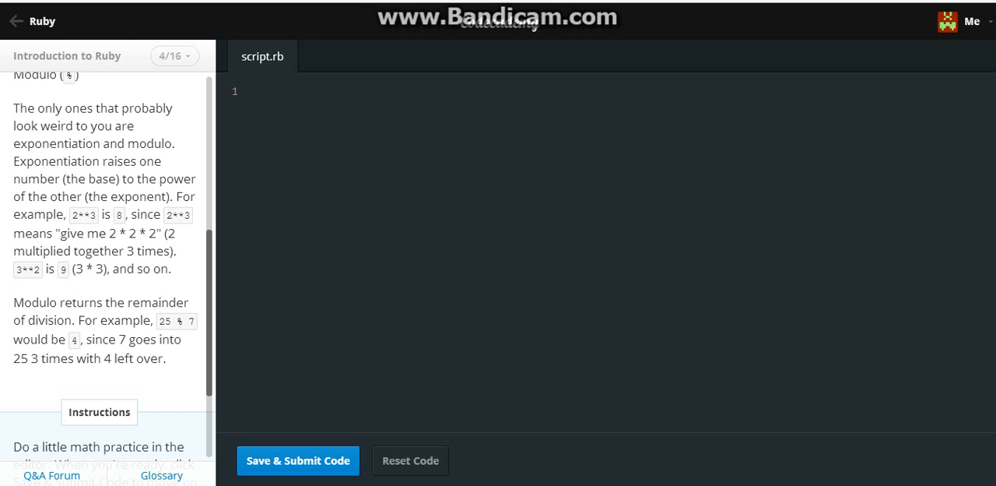
scroll(up, 3)
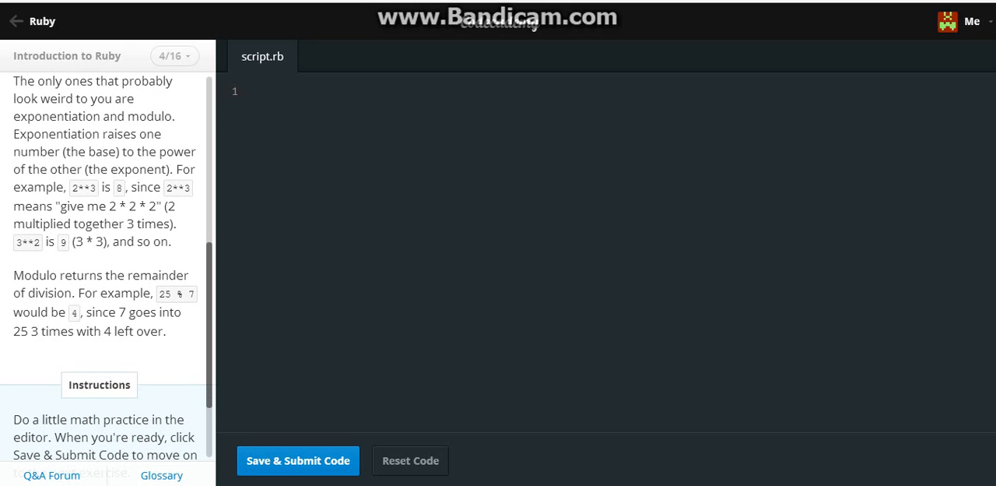
scroll(down, 3)
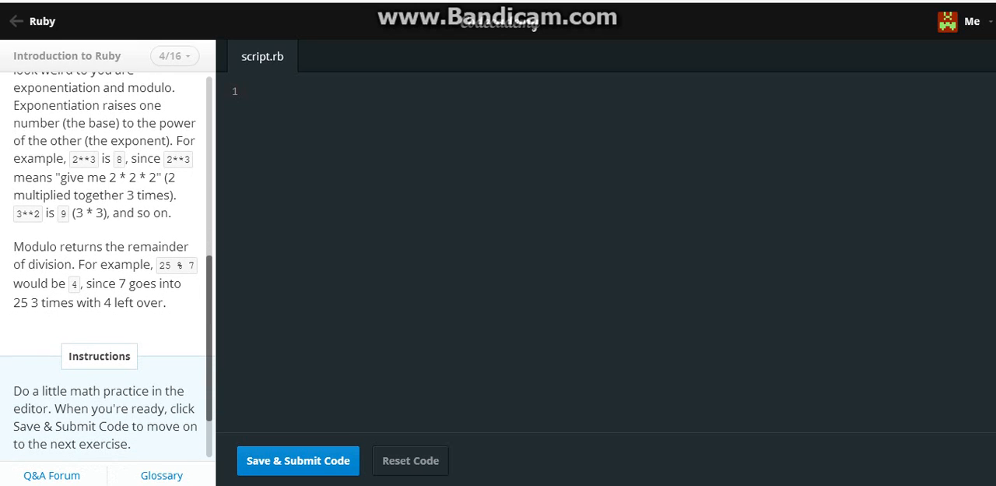
scroll(down, 3)
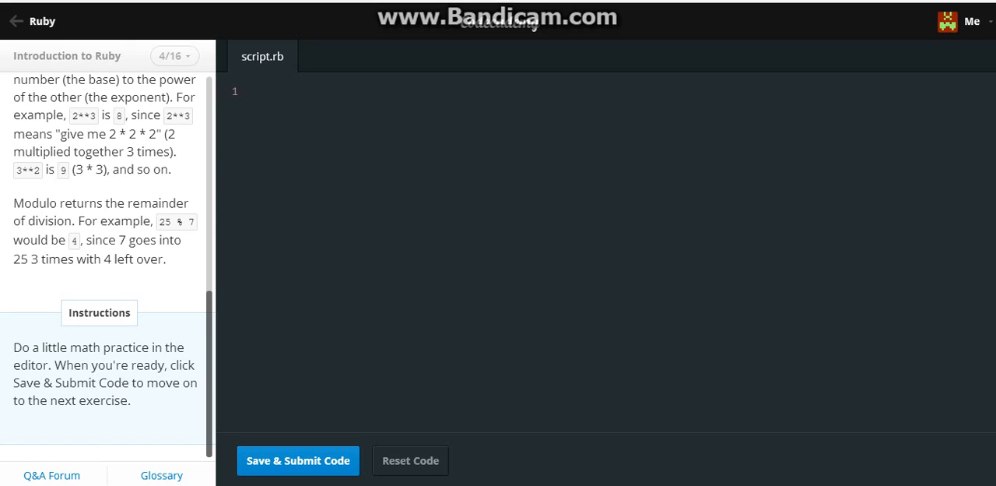
scroll(up, 3)
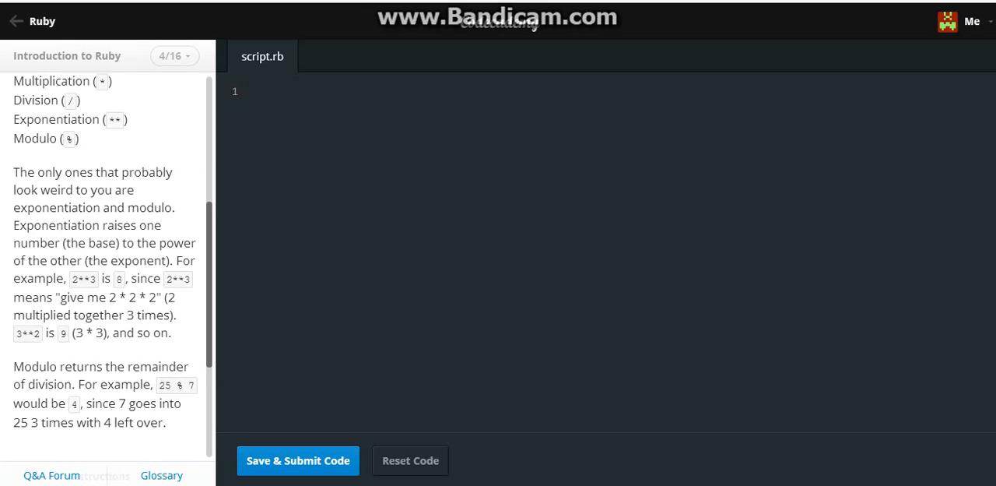
scroll(up, 3)
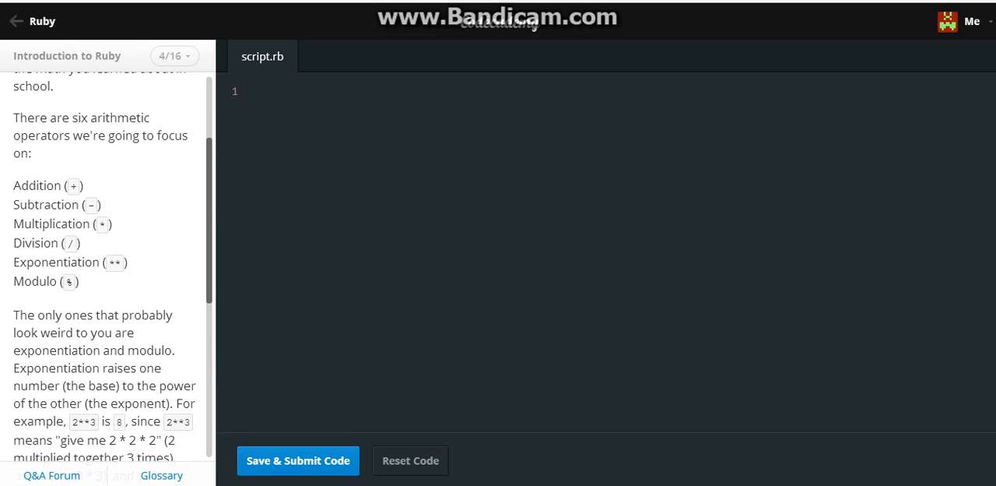
scroll(down, 3)
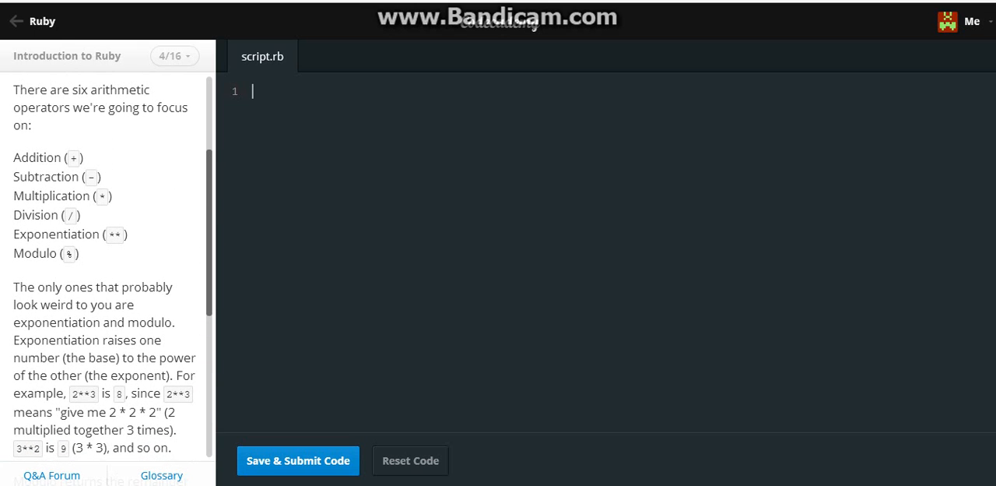
scroll(down, 3)
text(2)
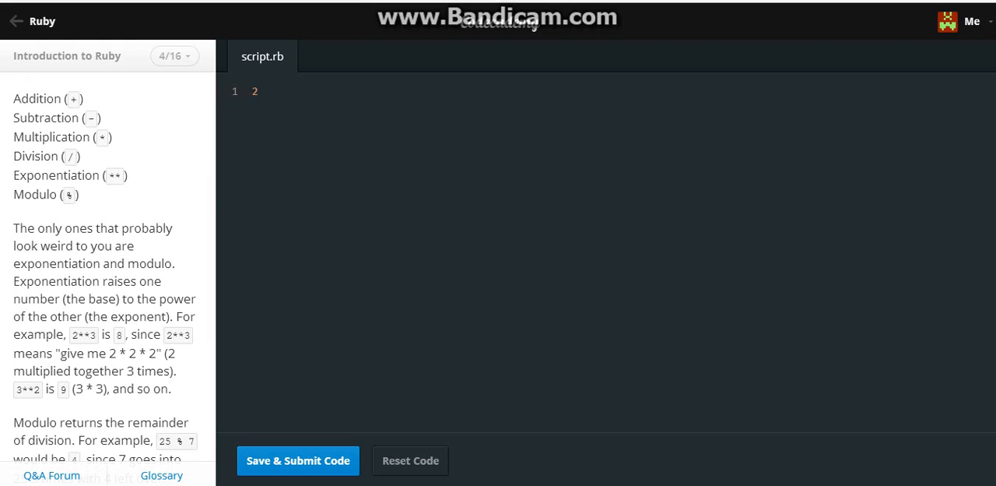
text(5)
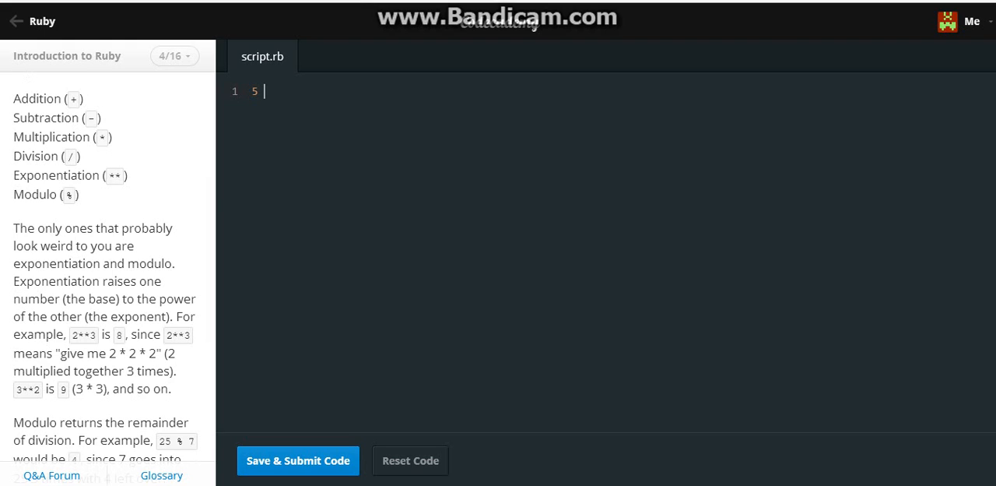
text(+ 2)
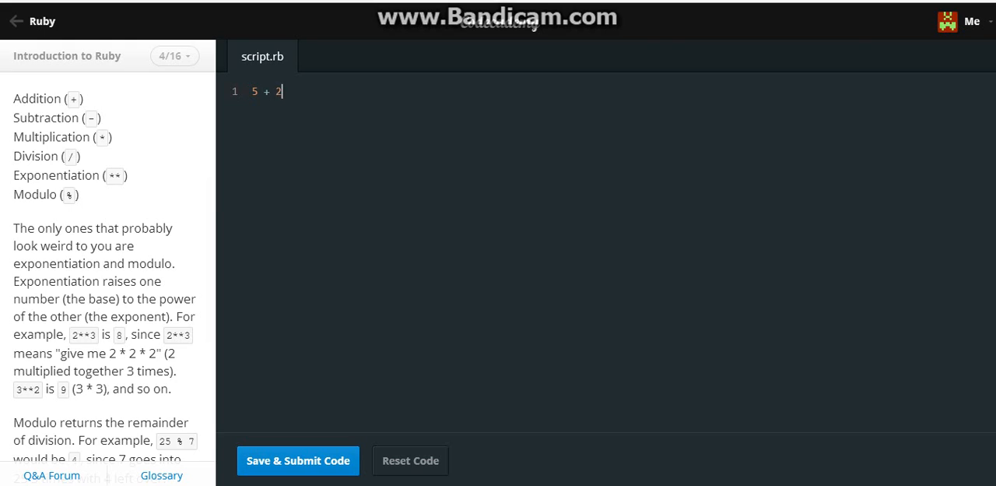
text(5)
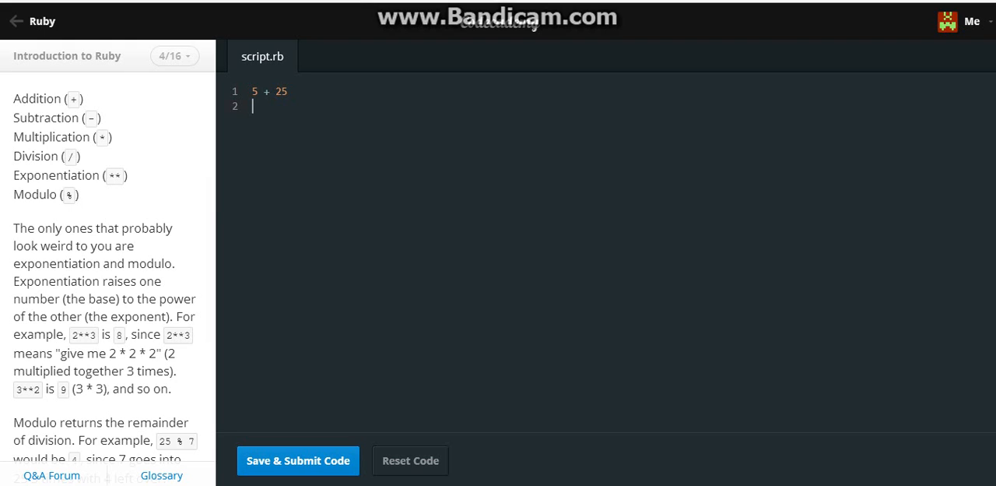
text(180)
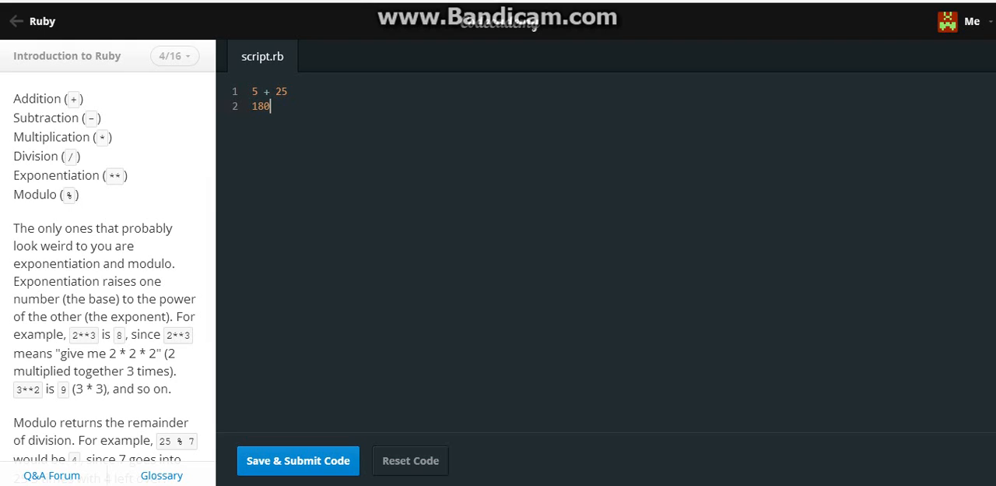
text(- 1)
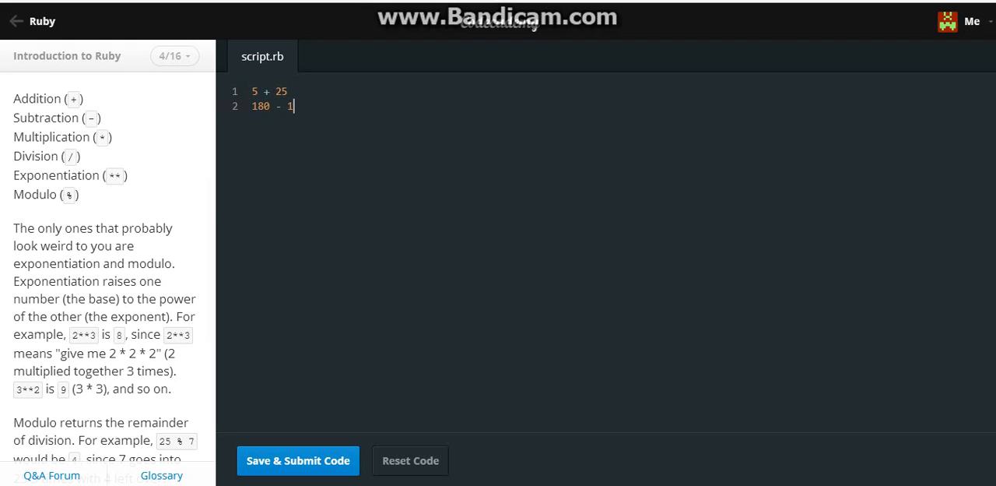
text(80)
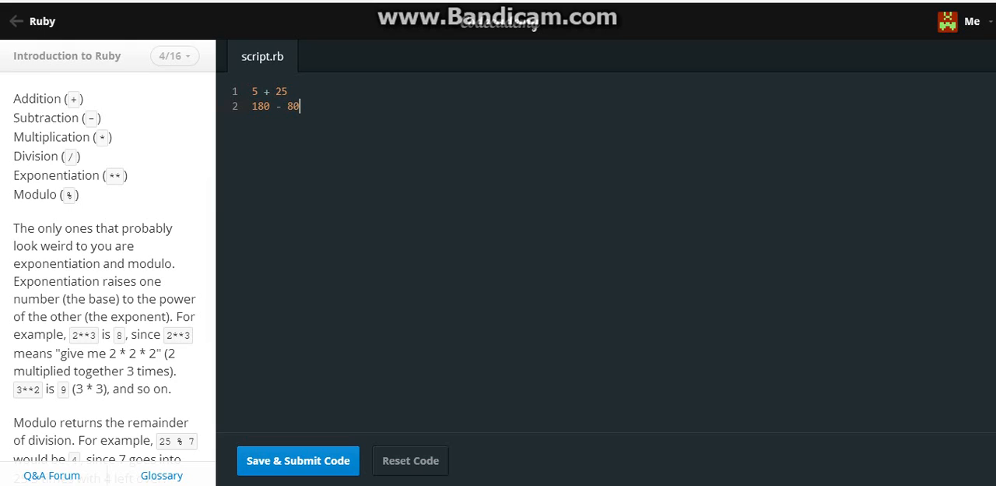
Step: Add an exponentiation line 2**5 and a modulo line 2 % 4 to the script
key(Return)
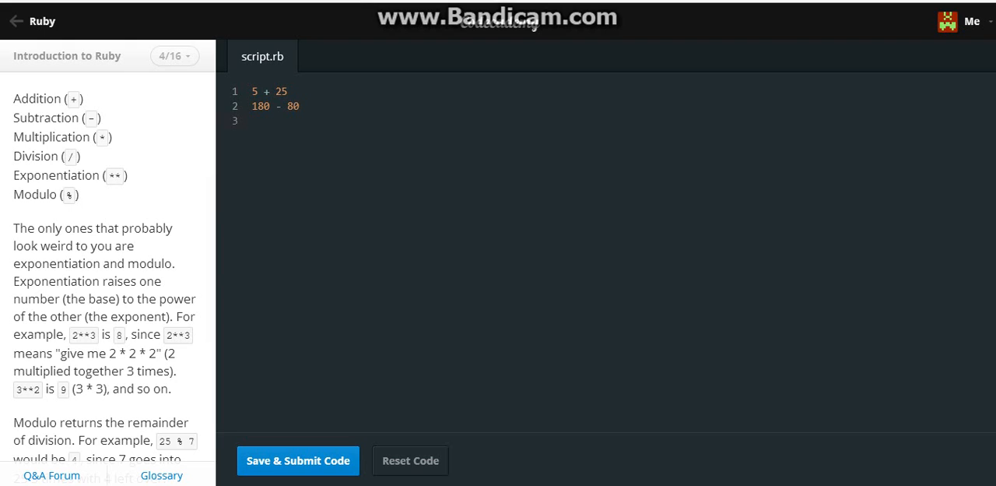
text(2*5)
text(@)
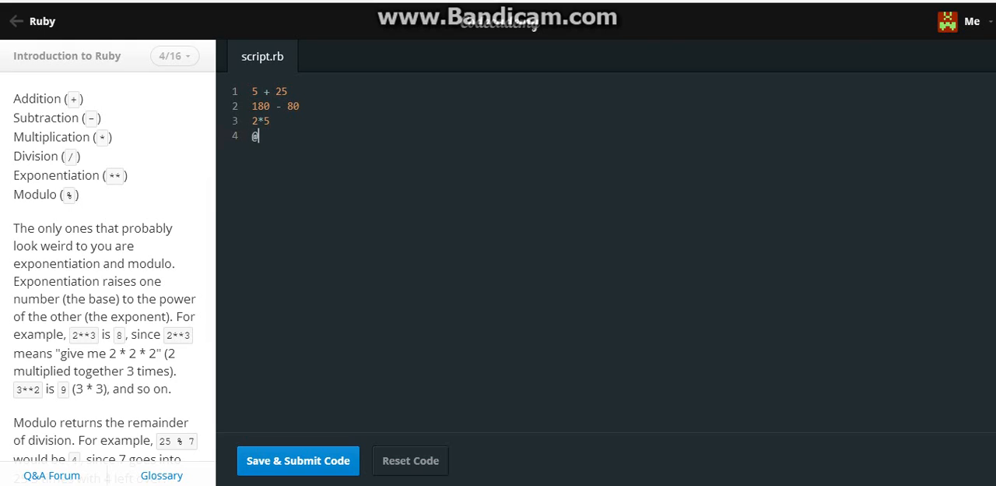
text(**)
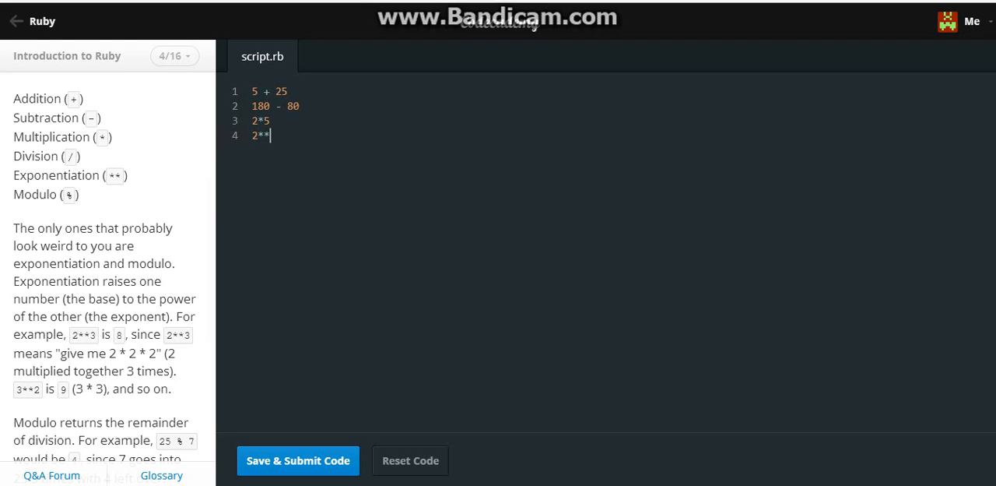
text(5)
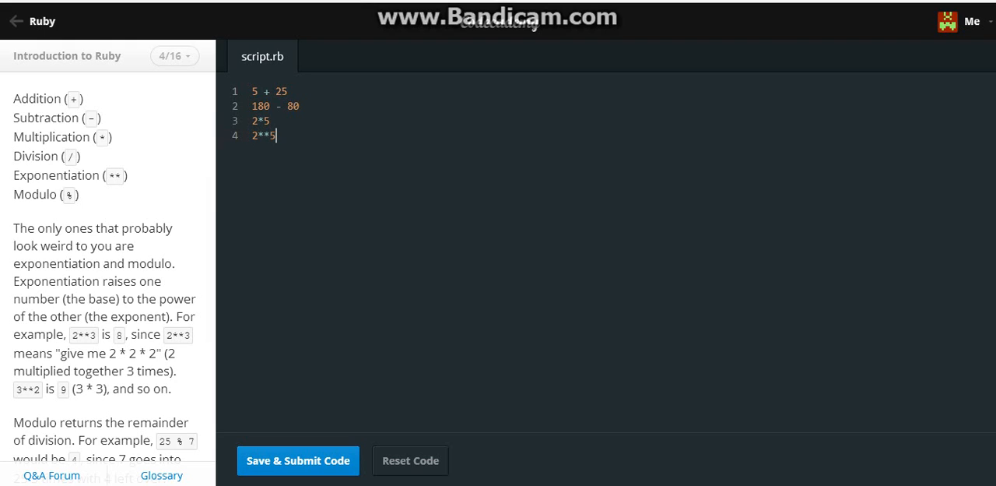
key(Return)
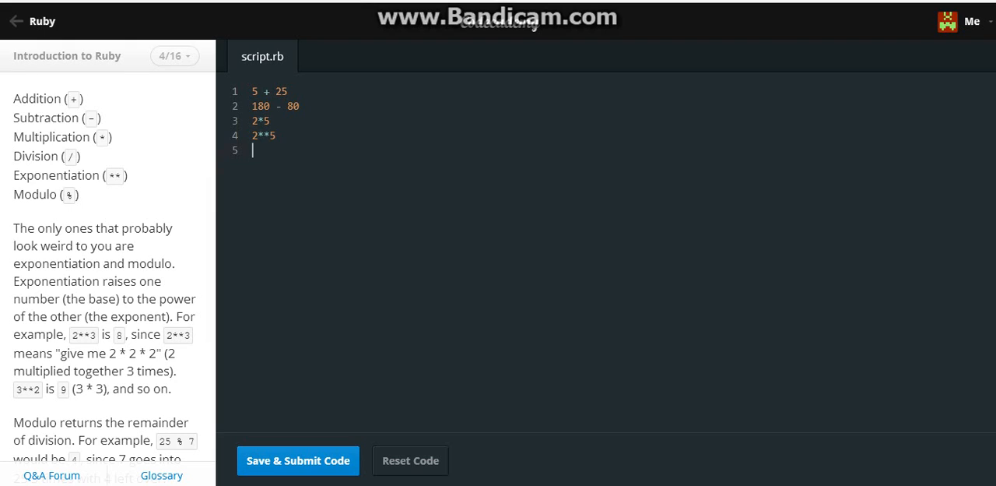
text(2 %)
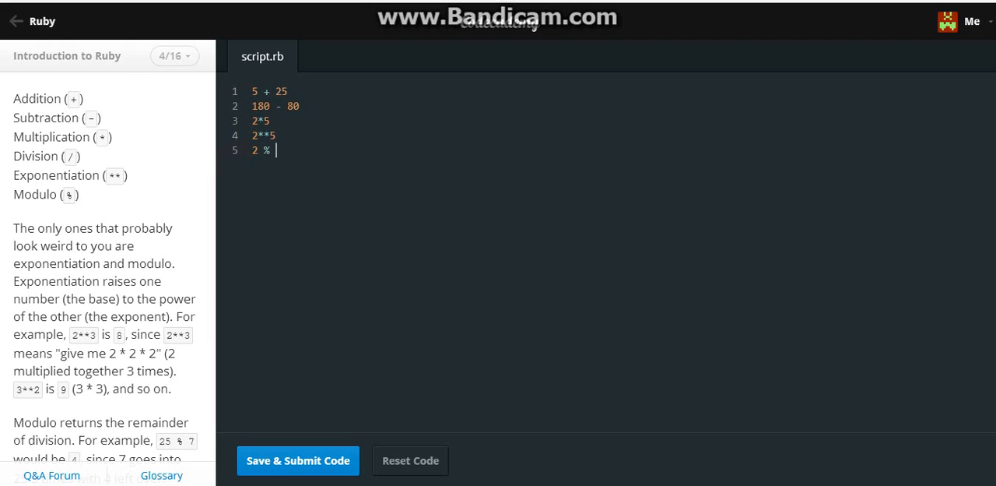
text(4)
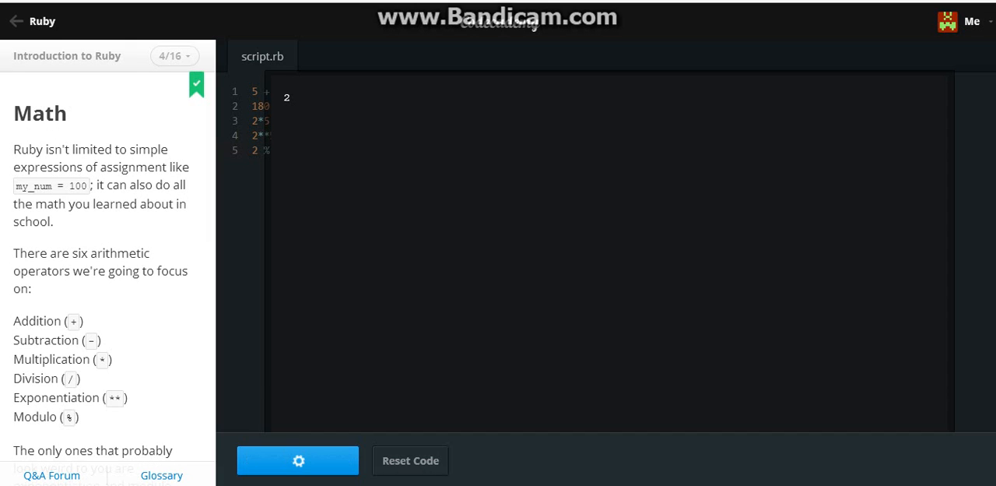
Step: Submit the Math exercise, then switch to lesson 5 'puts' and 'print' from the lesson list
click(299, 461)
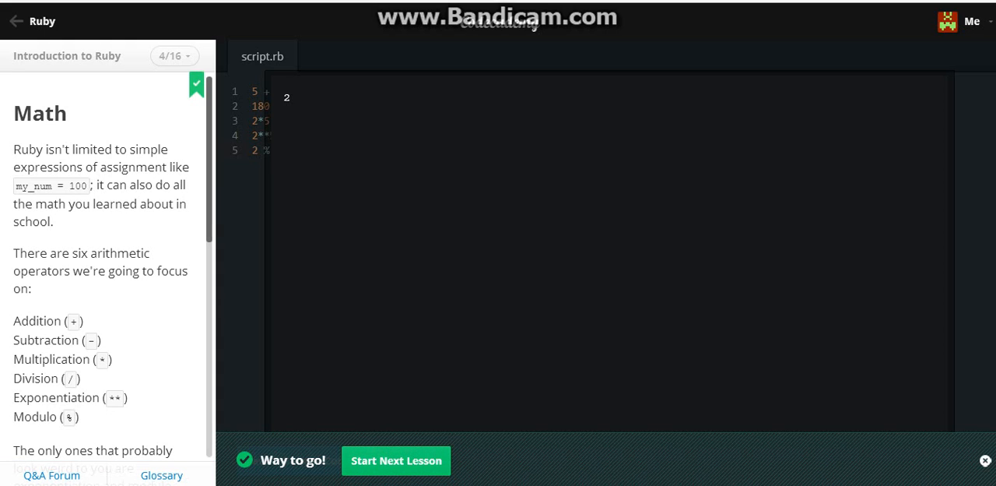
click(172, 56)
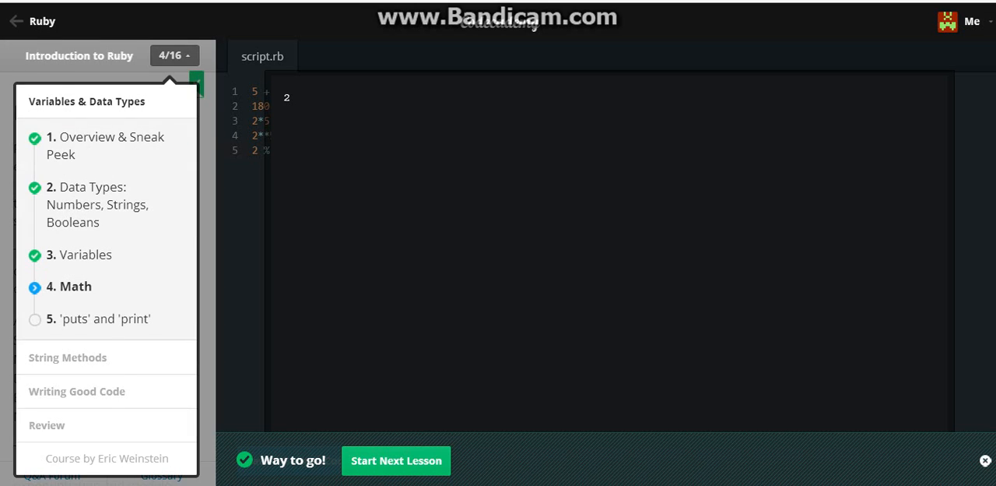
click(395, 461)
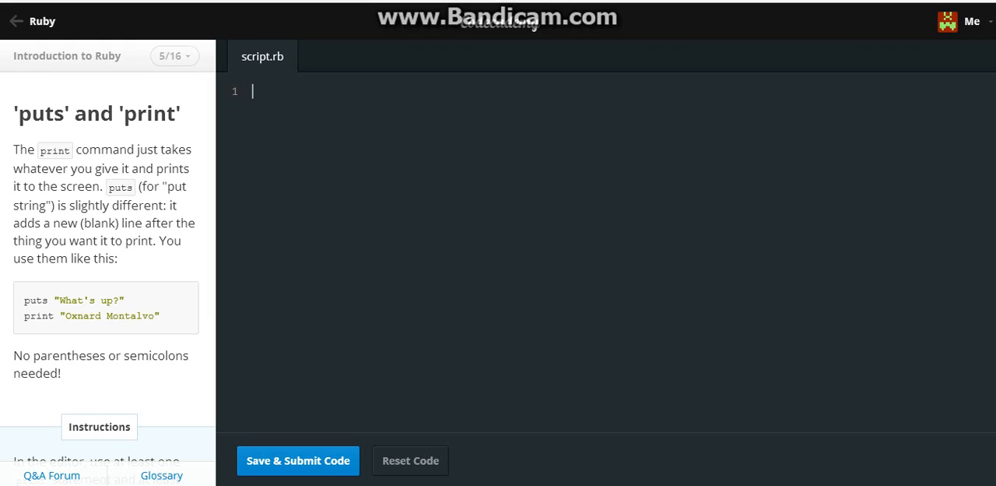
Step: Write puts "Hello YouTube!" and print "My name is Awesome!" in script.rb and submit it
text(put)
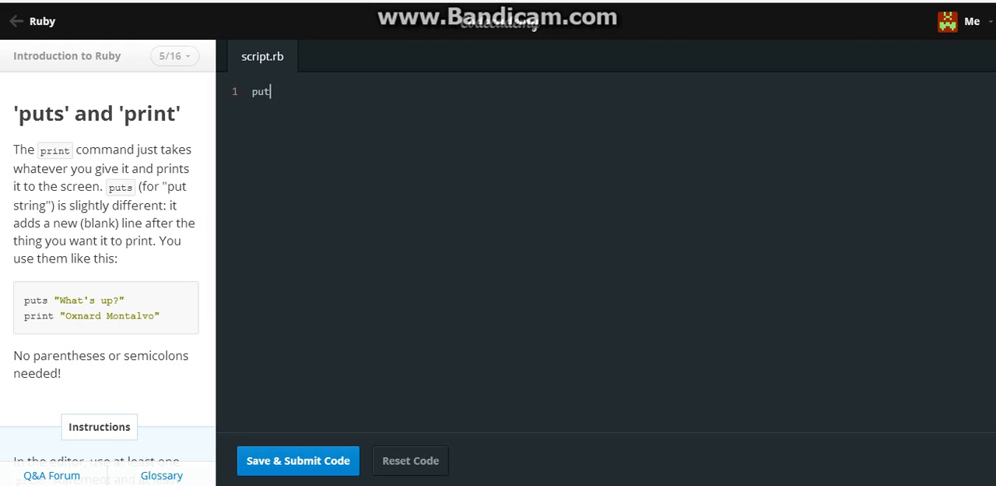
text(s)
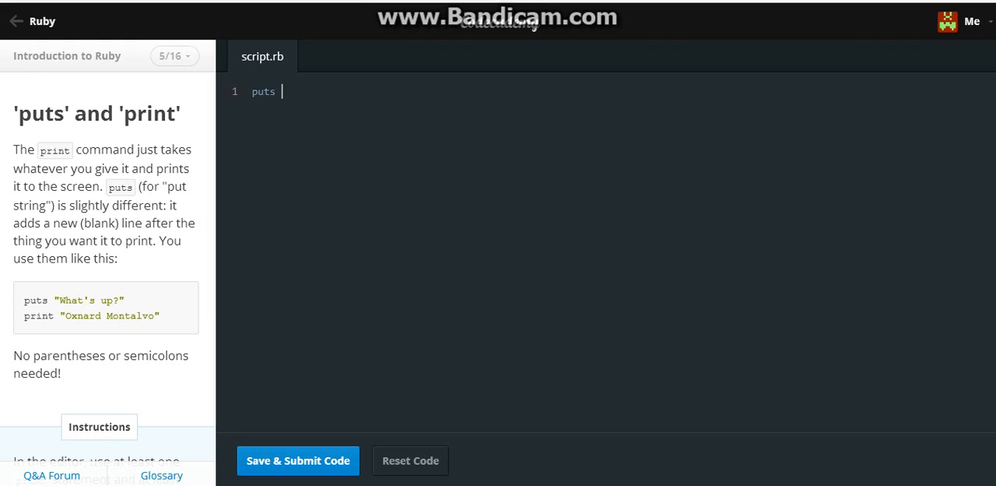
text("He)
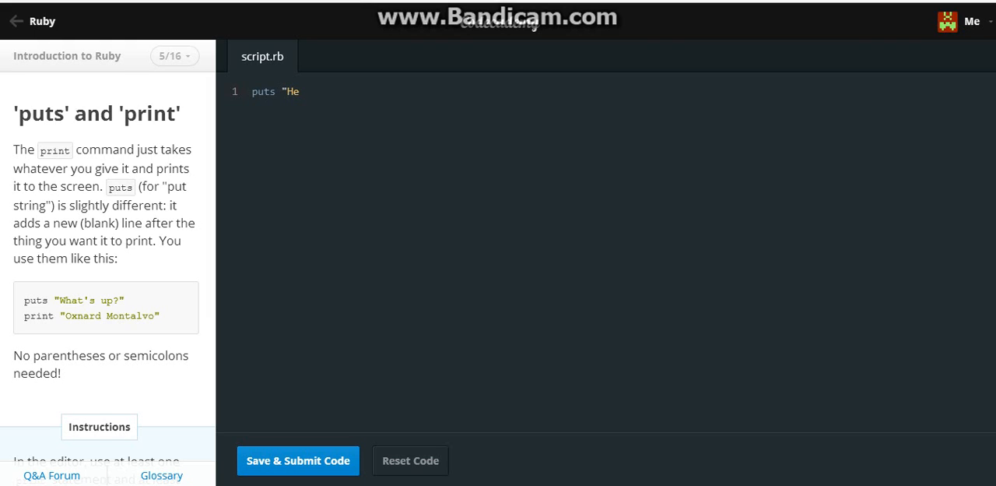
text(llo)
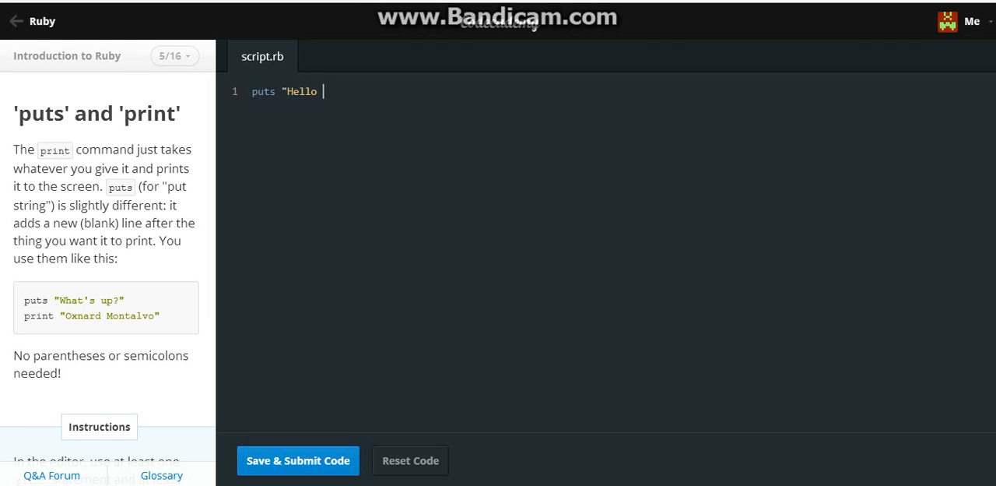
text(You)
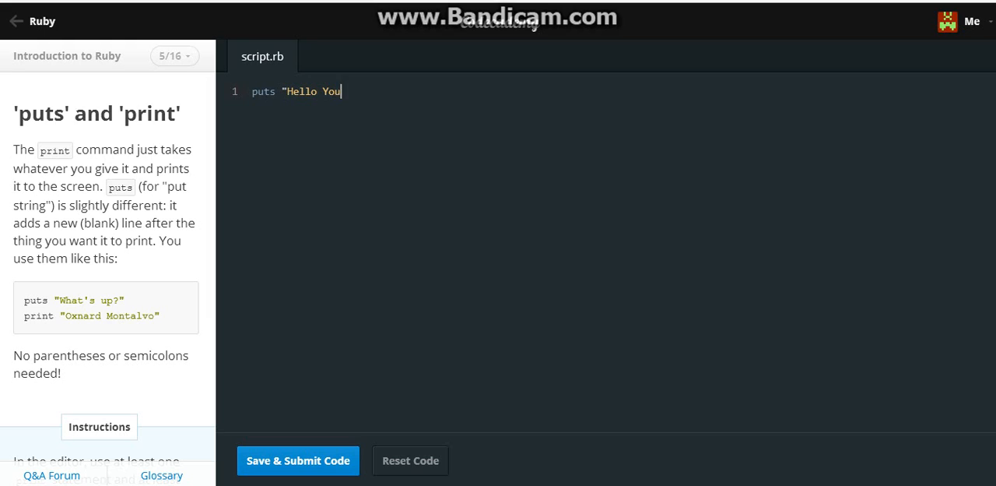
text(Tube!")
text(prin)
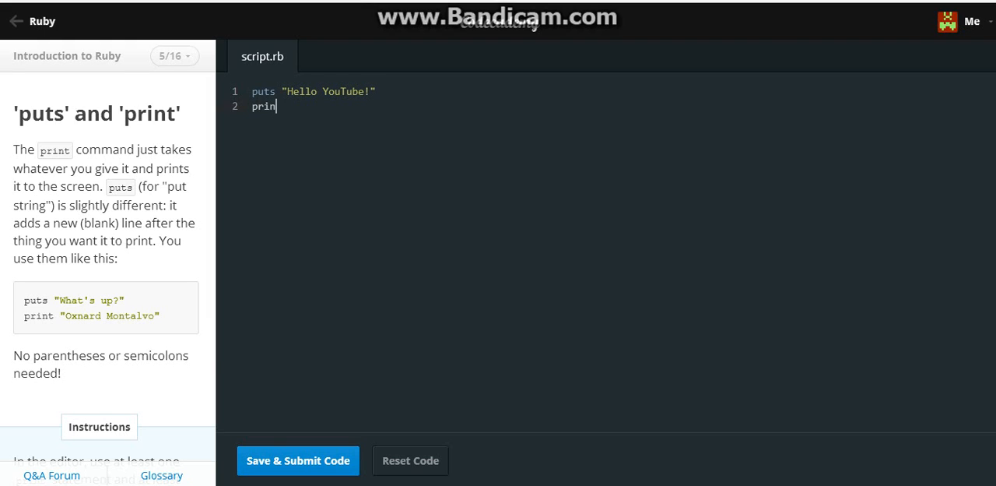
text(t ")
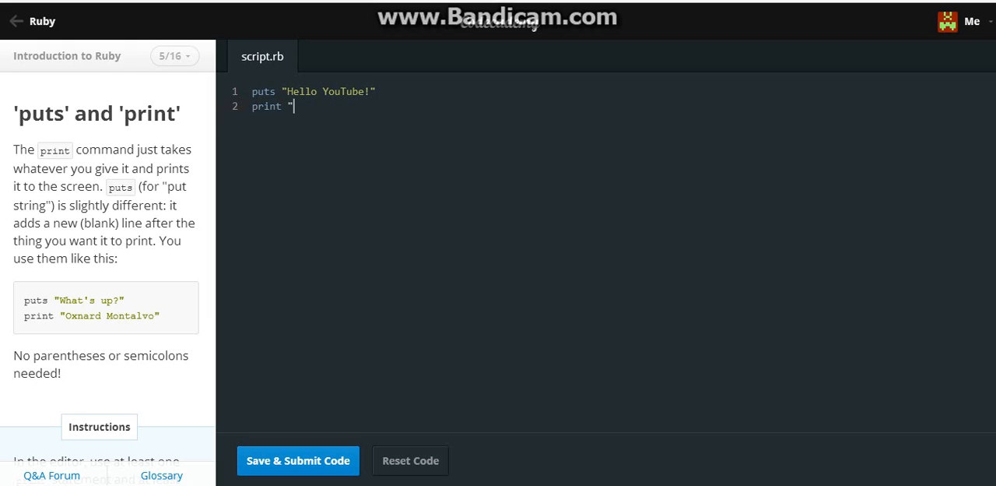
text(My name is Awe)
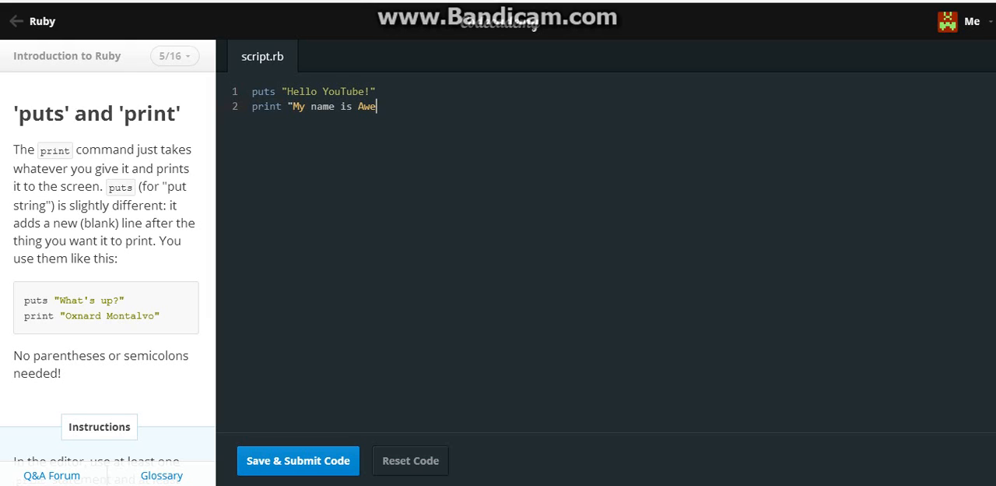
text(some!")
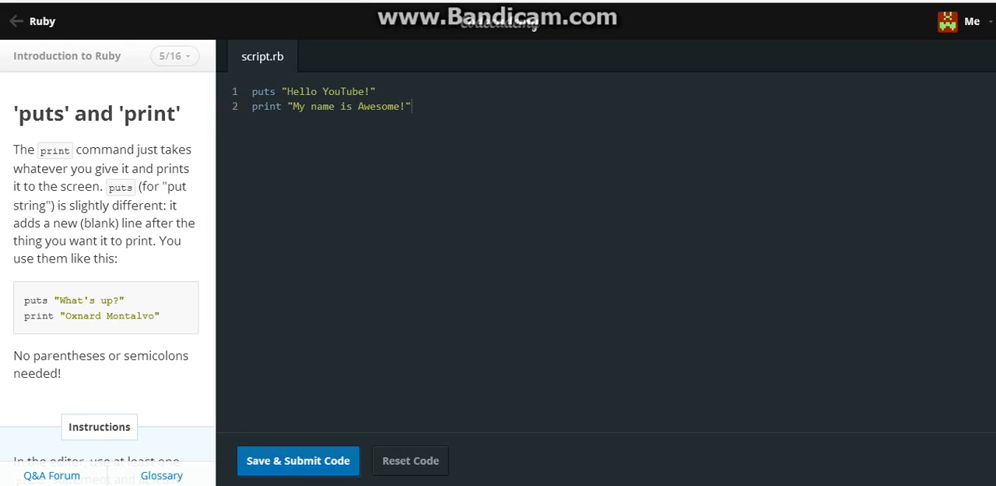
click(298, 461)
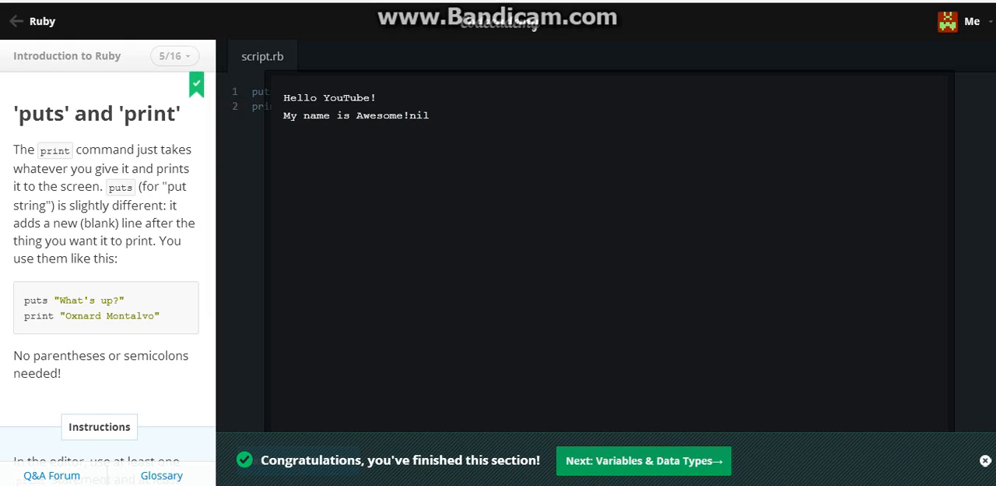
Step: Continue to lesson 6, 'Everything in Ruby is an Object', via Next: Variables & Data Types
click(642, 460)
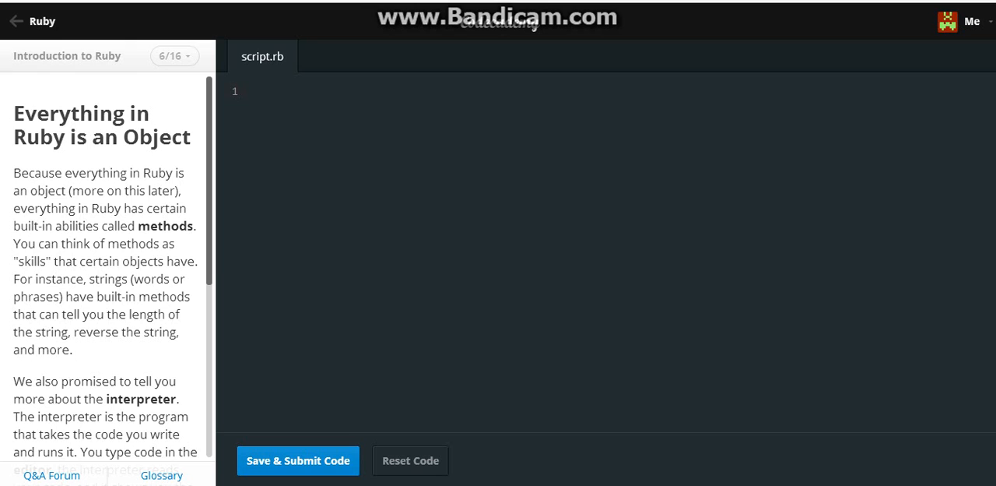
scroll(down, 3)
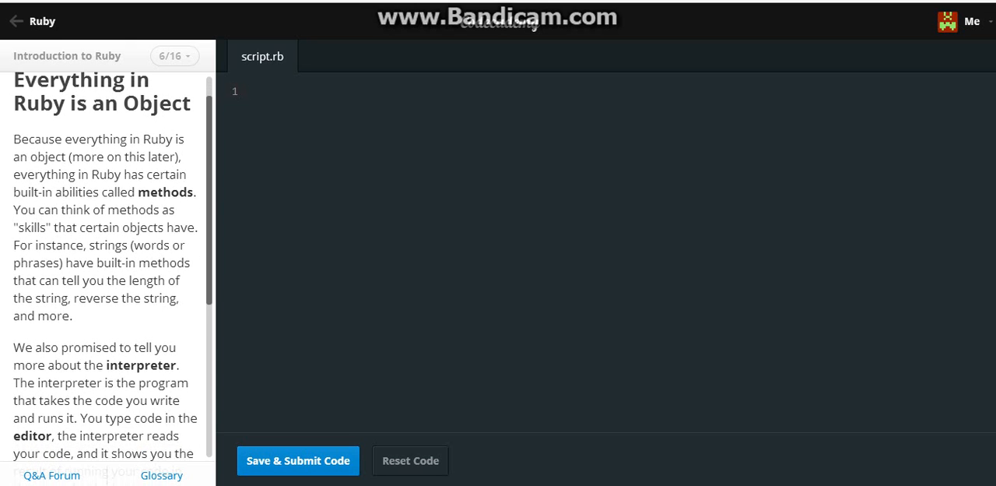
scroll(down, 3)
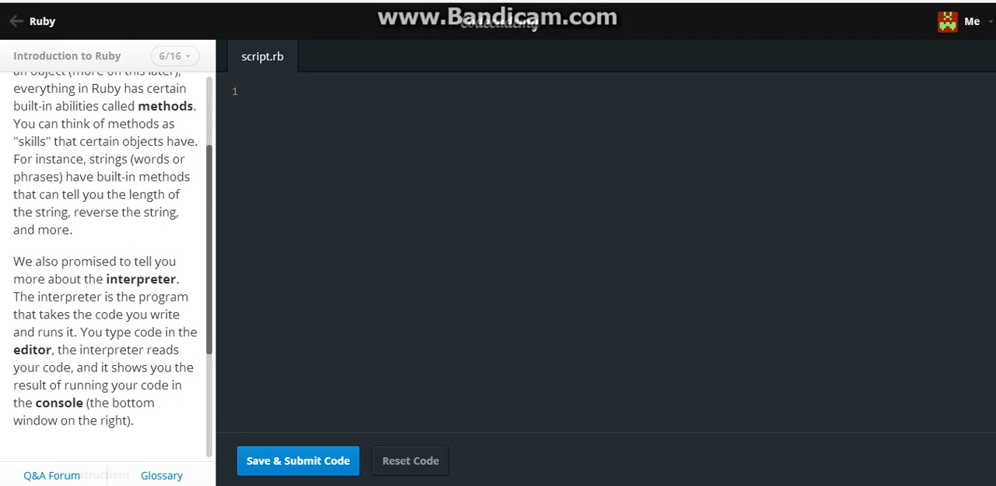
scroll(down, 3)
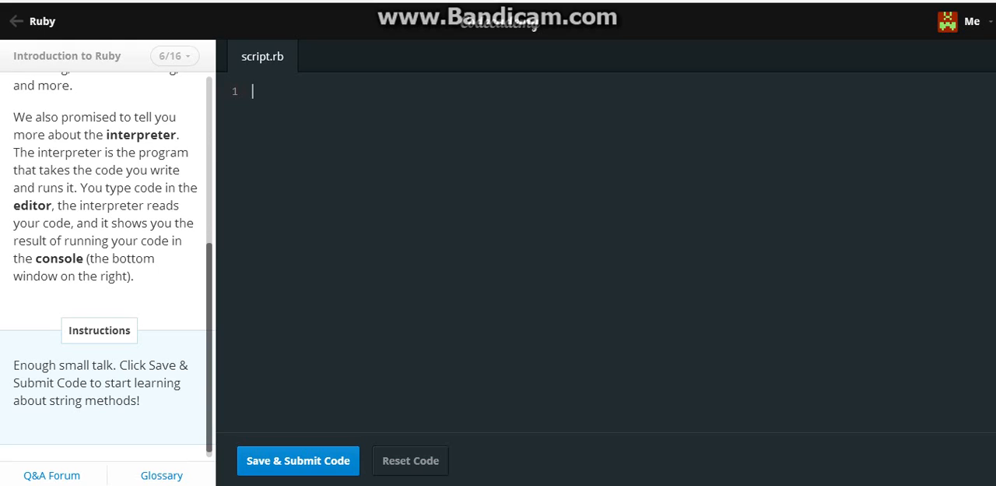